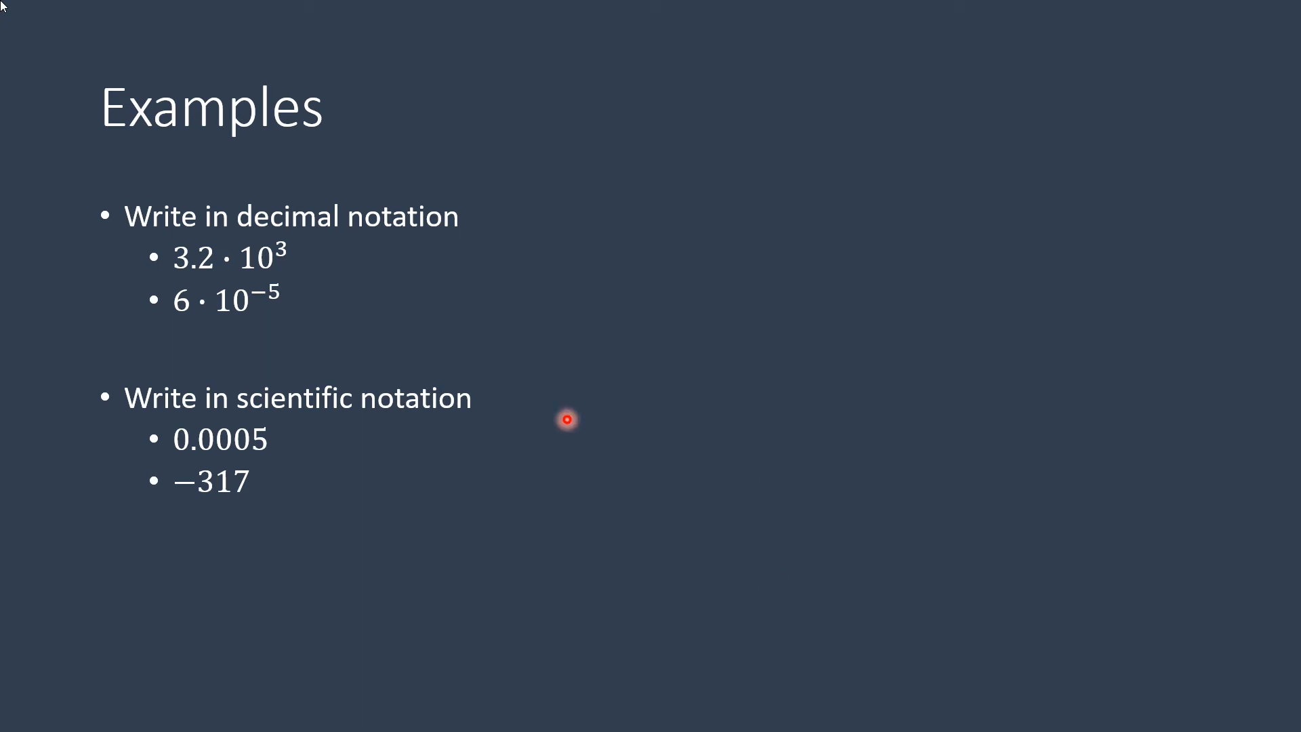
mouse_move(212, 268)
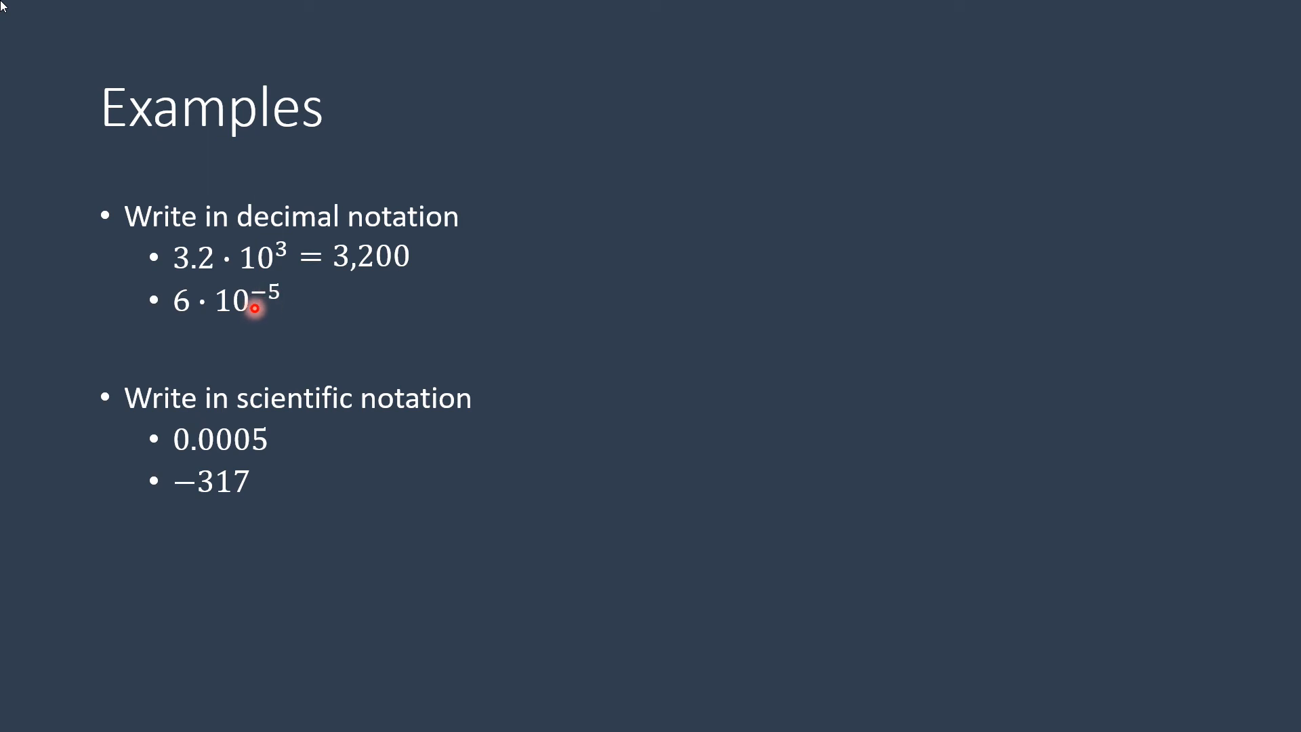
mouse_move(88, 322)
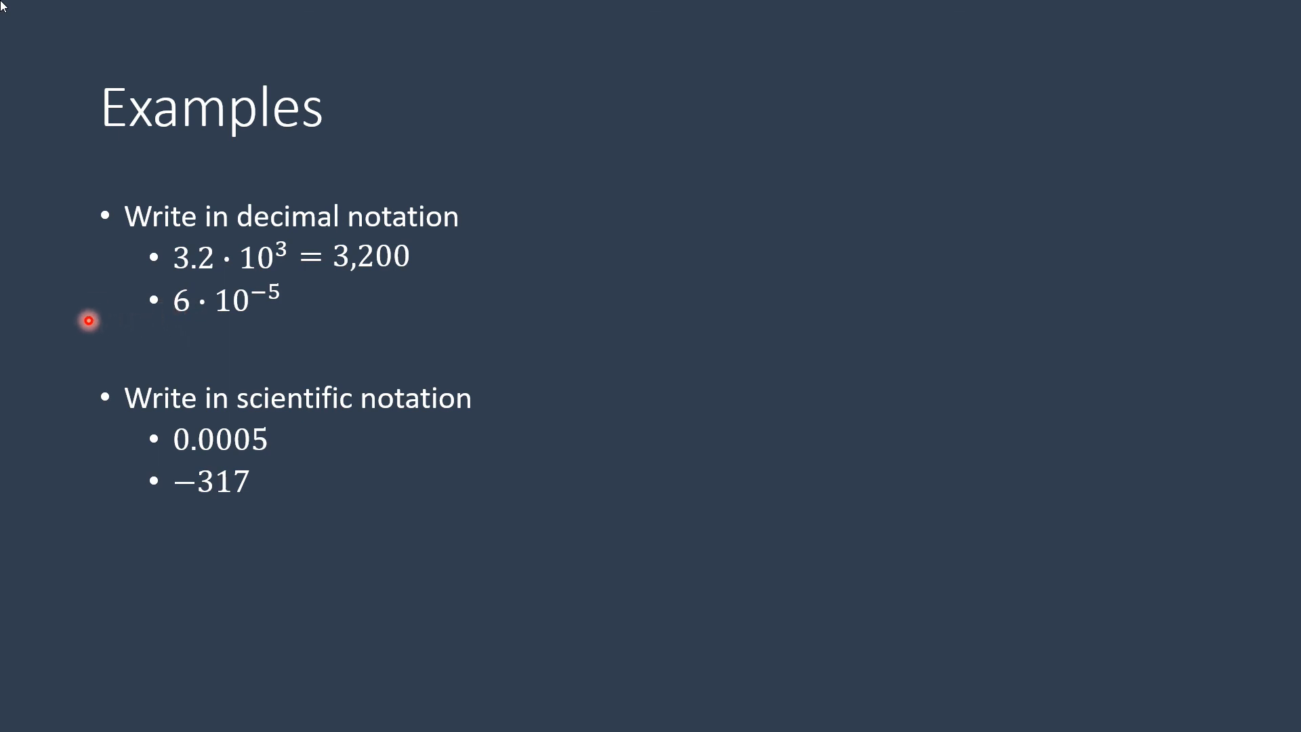